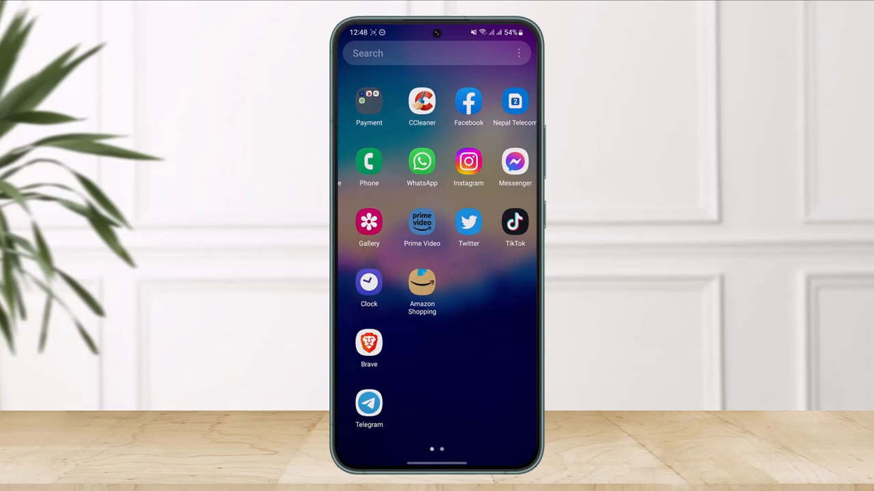
Launch Facebook from the home screen and go to your own profile page.
{"action": "left_click", "coordinate": [469, 103]}
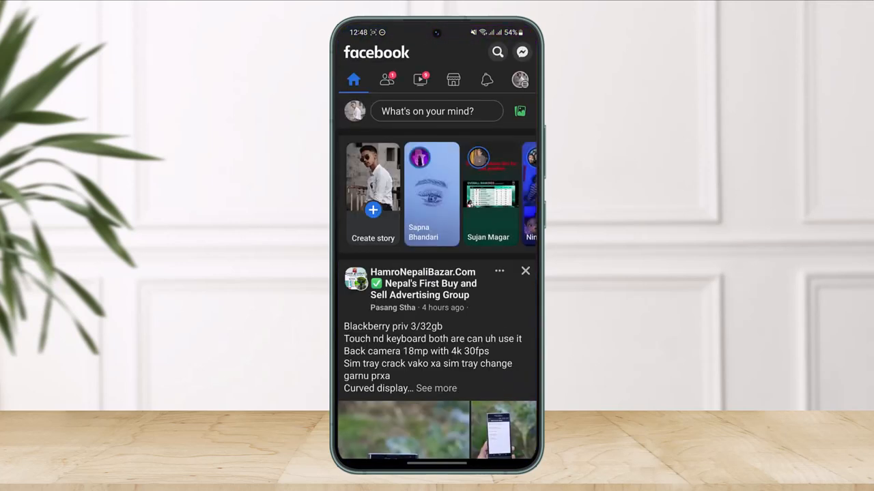
{"action": "left_click", "coordinate": [520, 79]}
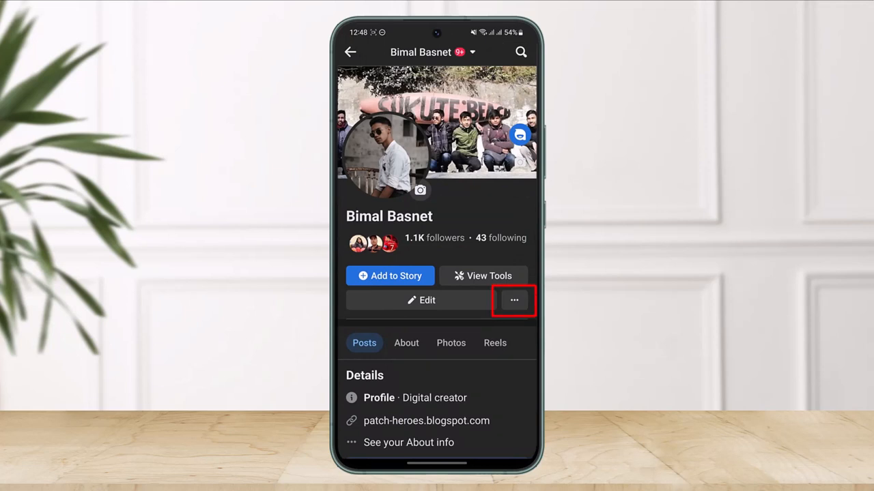
Go into Profile settings via the three-dot button and reach the Archive page.
{"action": "left_click", "coordinate": [513, 301]}
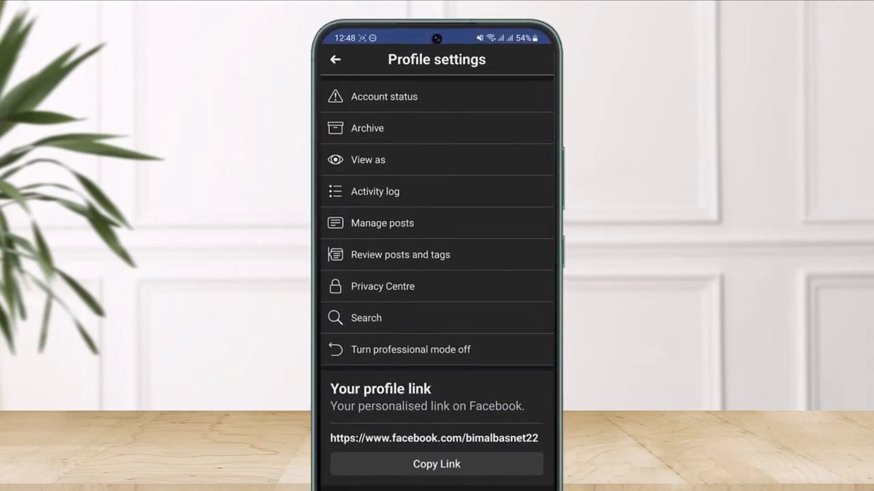
{"action": "left_click", "coordinate": [366, 130]}
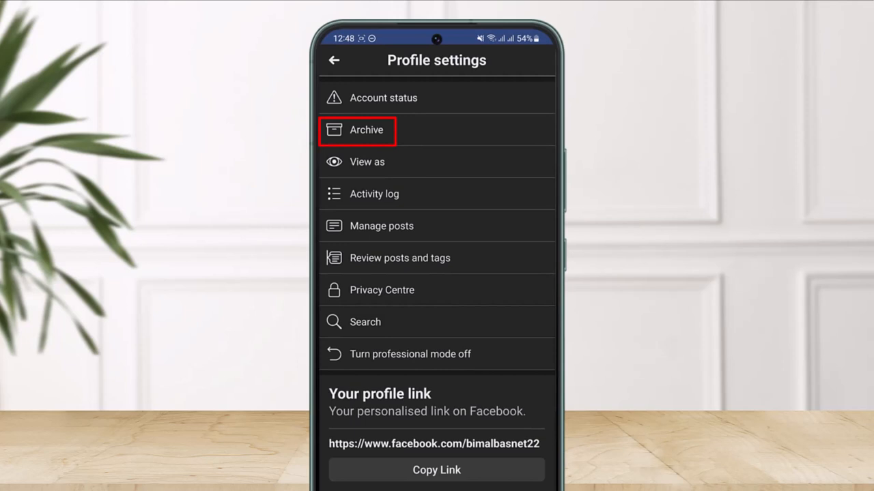
{"action": "left_click", "coordinate": [366, 129]}
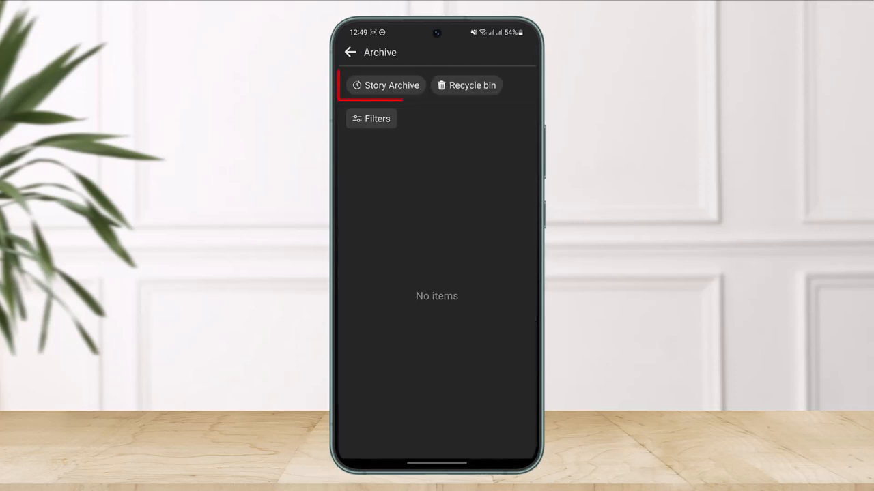
Enter the Story Archive and scroll down through the grid of past dated stories.
{"action": "left_click", "coordinate": [385, 84]}
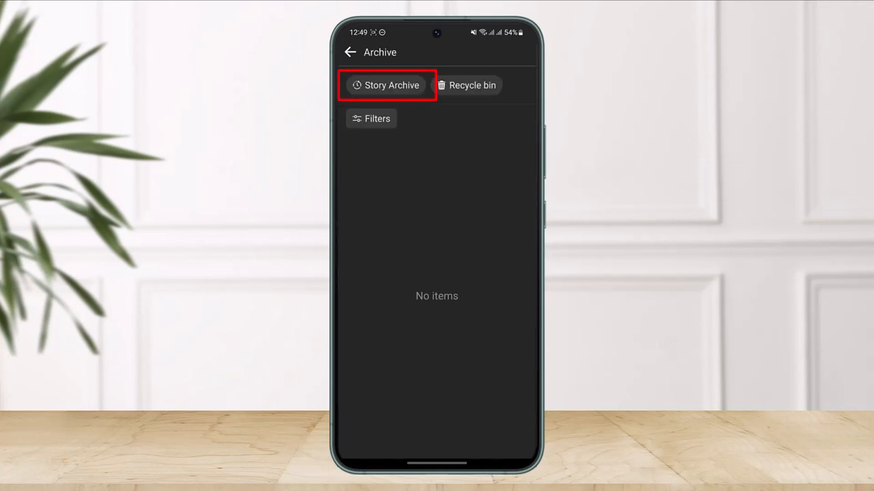
{"action": "left_click", "coordinate": [384, 84]}
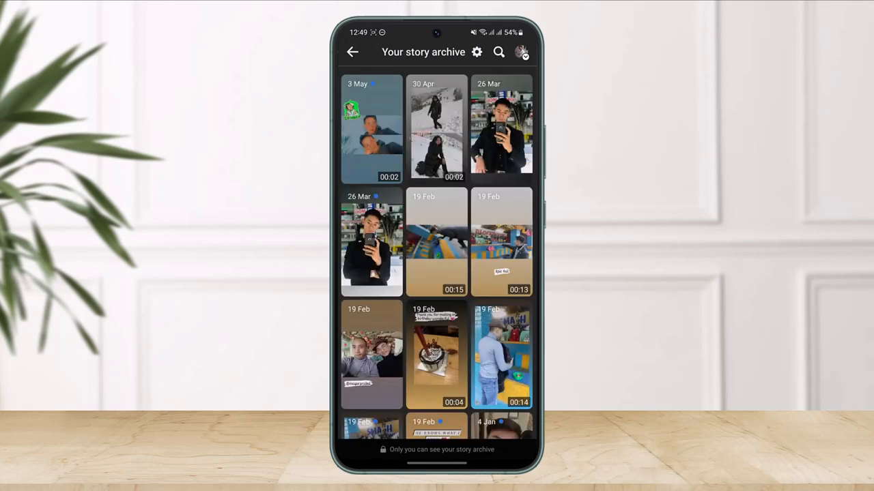
{"action": "scroll", "scroll_direction": "down", "scroll_amount": 3}
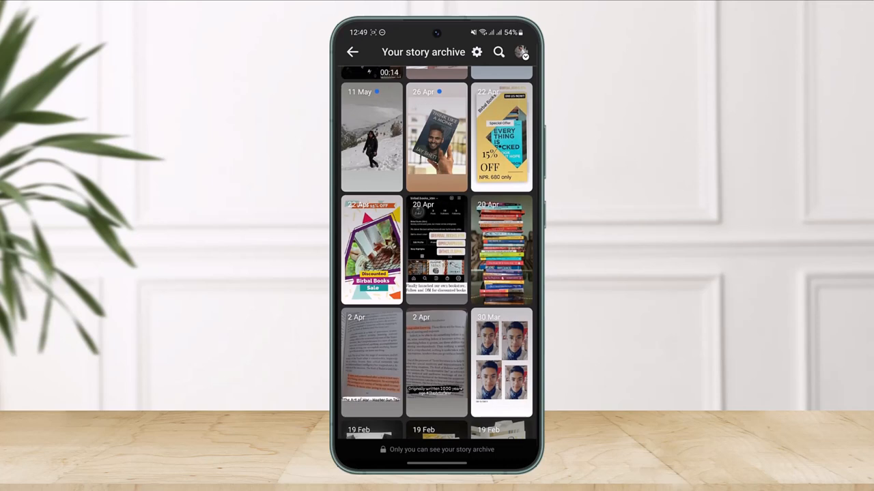
{"action": "scroll", "scroll_direction": "down", "scroll_amount": 3}
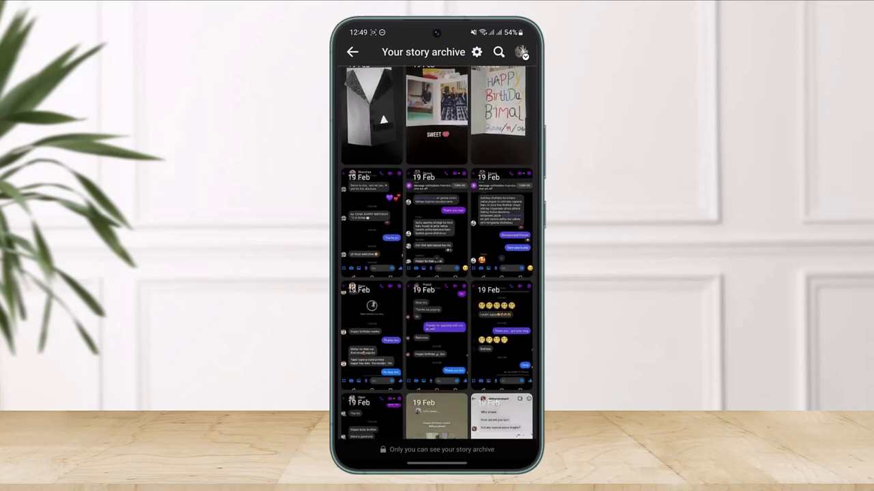
{"action": "scroll", "scroll_direction": "down", "scroll_amount": 3}
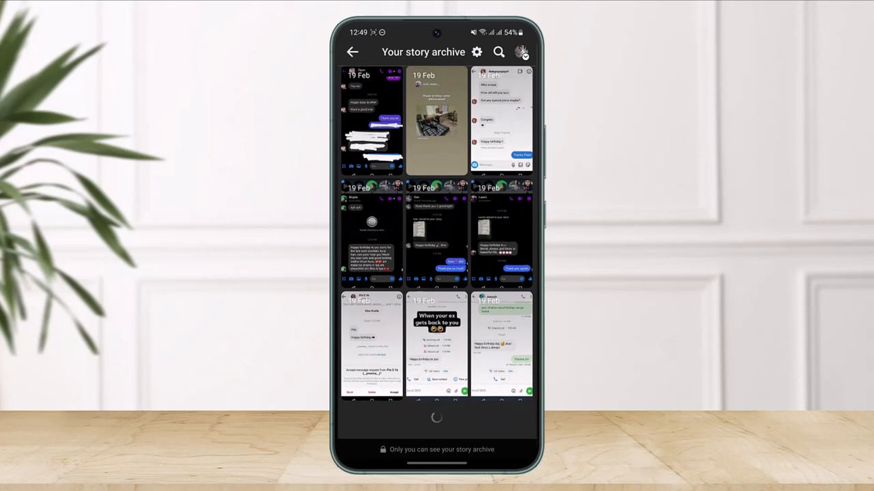
{"action": "scroll", "scroll_direction": "down", "scroll_amount": 3}
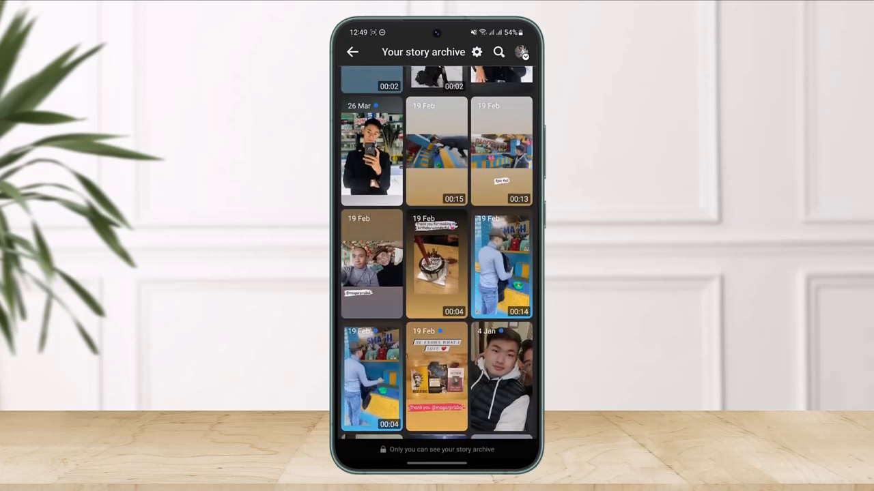
{"action": "scroll", "scroll_direction": "down", "scroll_amount": 3}
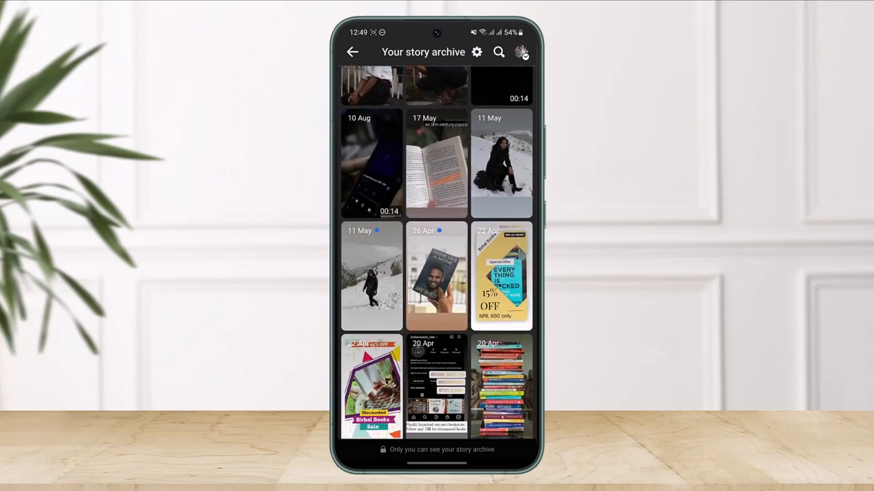
{"action": "scroll", "scroll_direction": "down", "scroll_amount": 3}
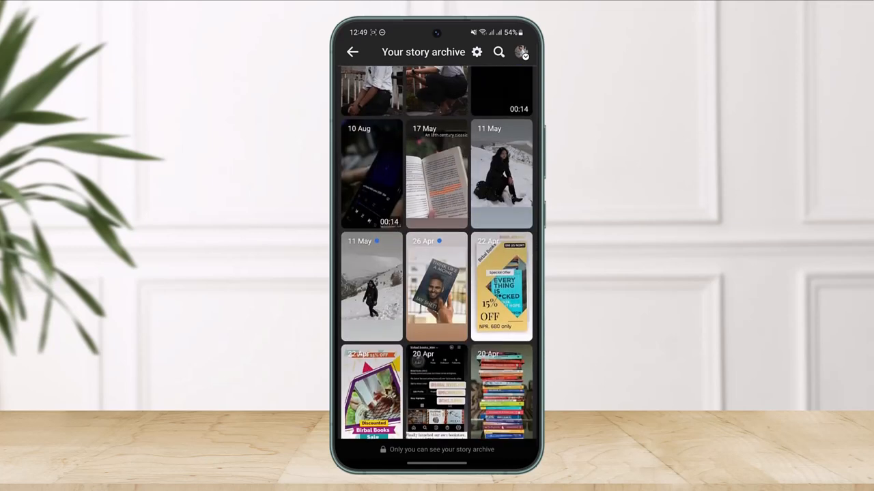
{"action": "left_click", "coordinate": [437, 287]}
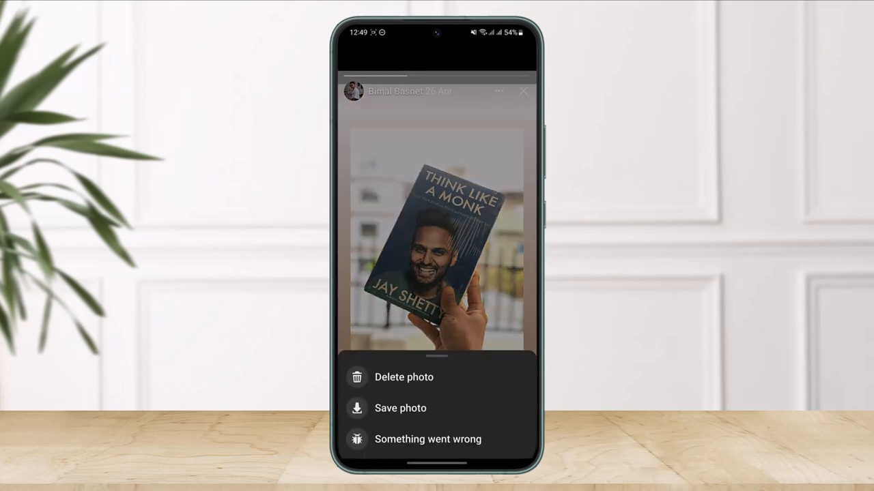
{"action": "left_click", "coordinate": [413, 377]}
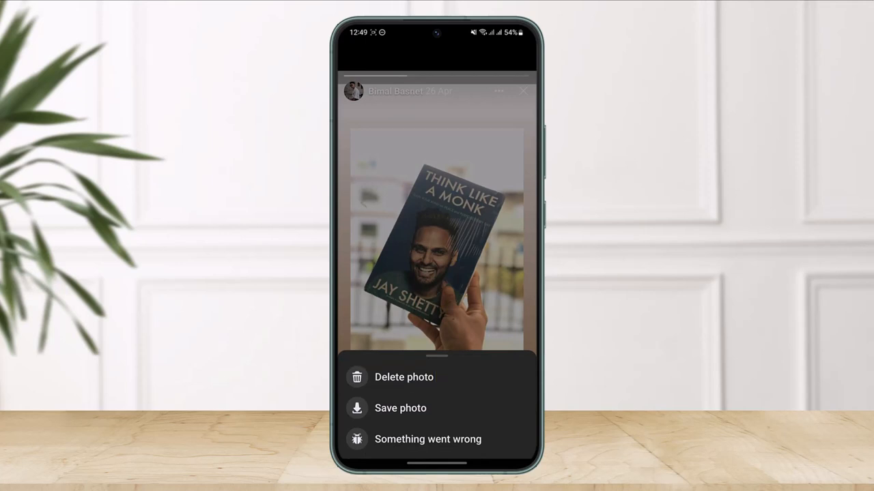
{"action": "left_click", "coordinate": [523, 90]}
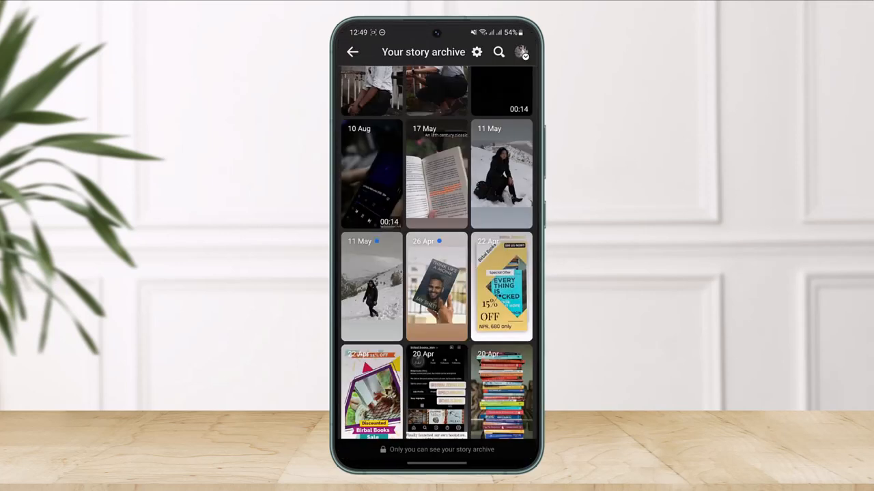
{"action": "left_click", "coordinate": [436, 175]}
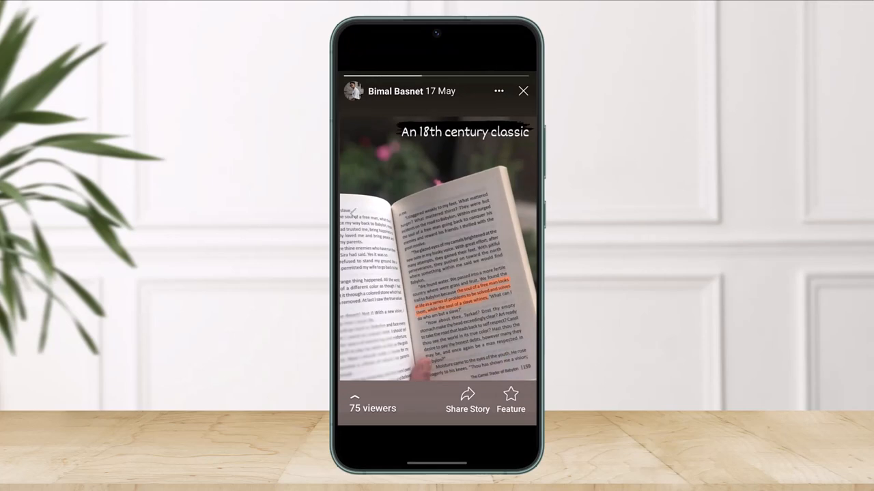
{"action": "left_click", "coordinate": [524, 90]}
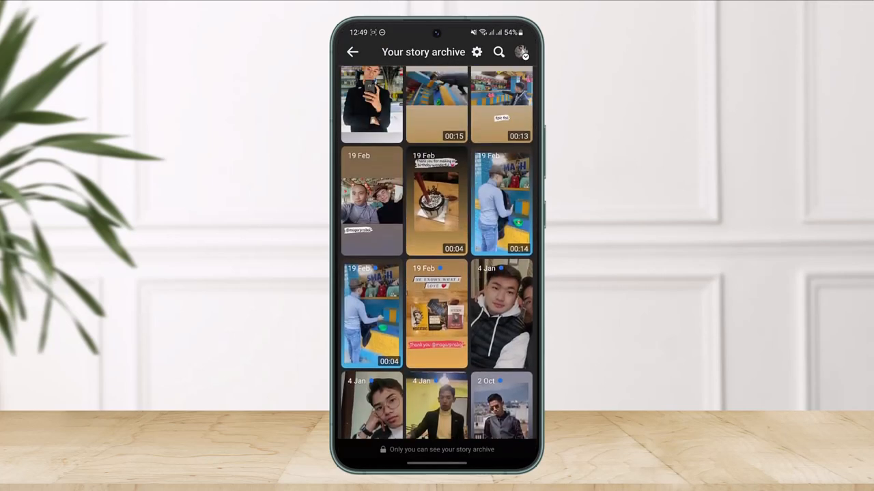
{"action": "scroll", "scroll_direction": "up", "scroll_amount": 3}
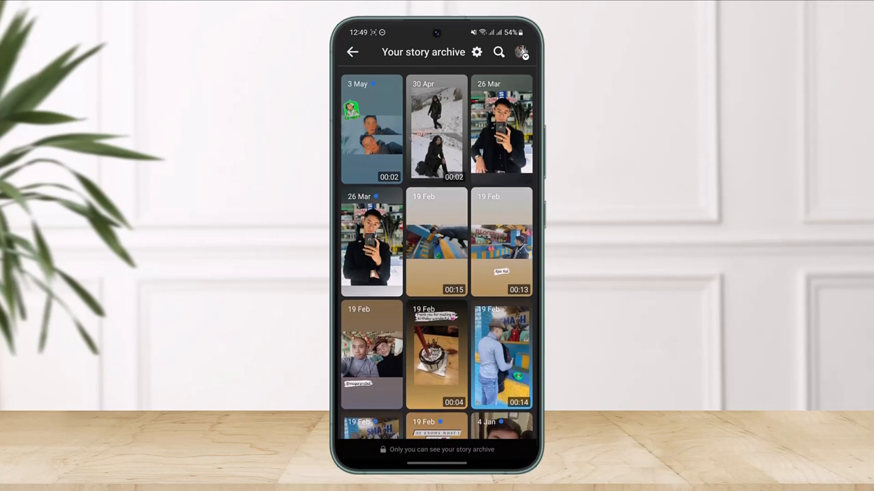
{"action": "scroll", "scroll_direction": "down", "scroll_amount": 3}
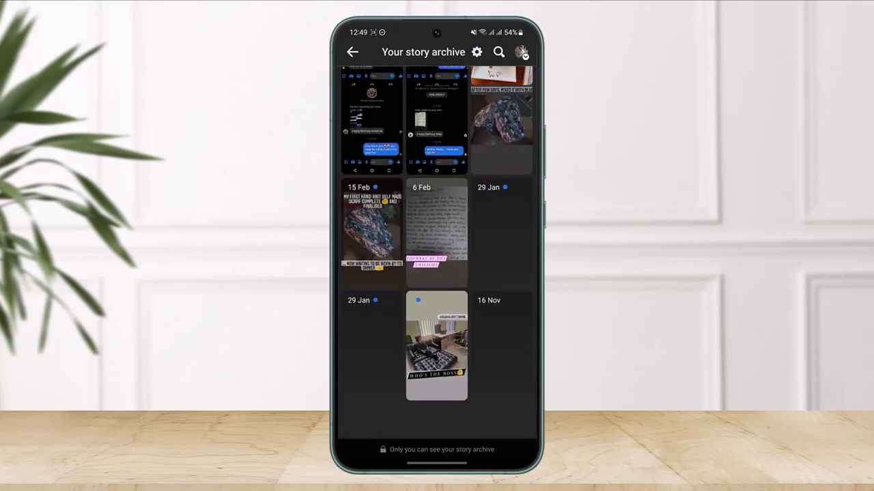
{"action": "scroll", "scroll_direction": "down", "scroll_amount": 3}
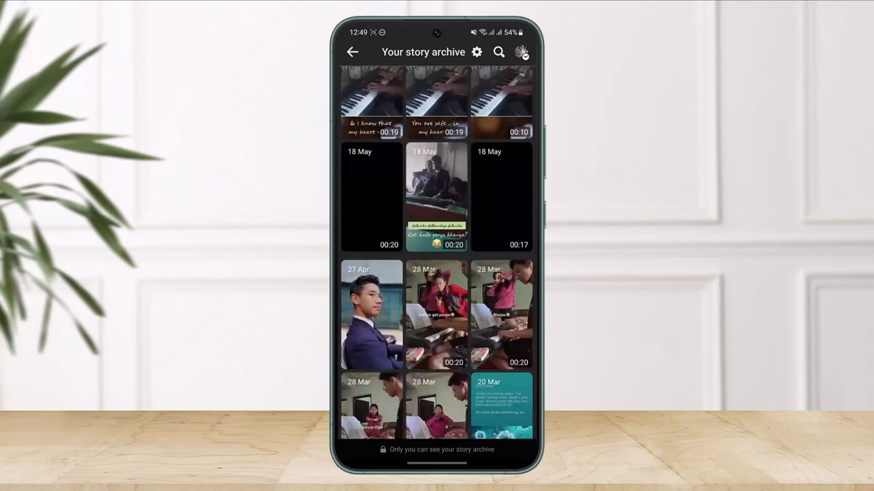
{"action": "scroll", "scroll_direction": "down", "scroll_amount": 3}
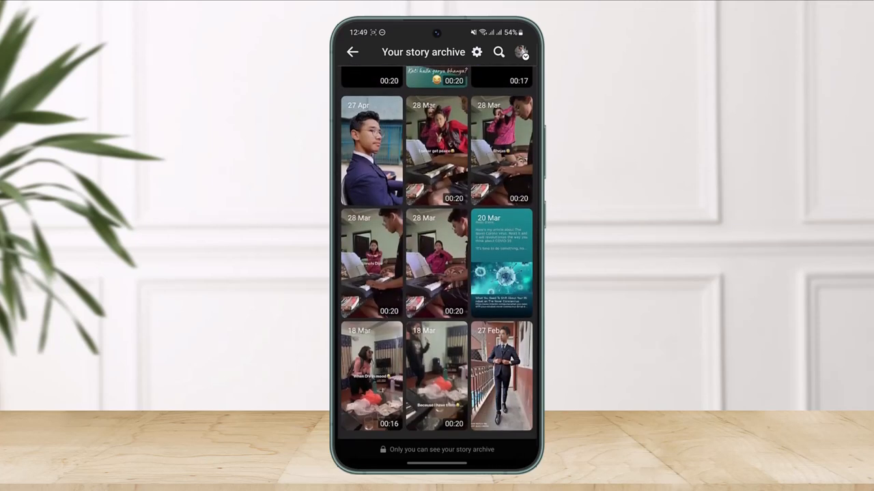